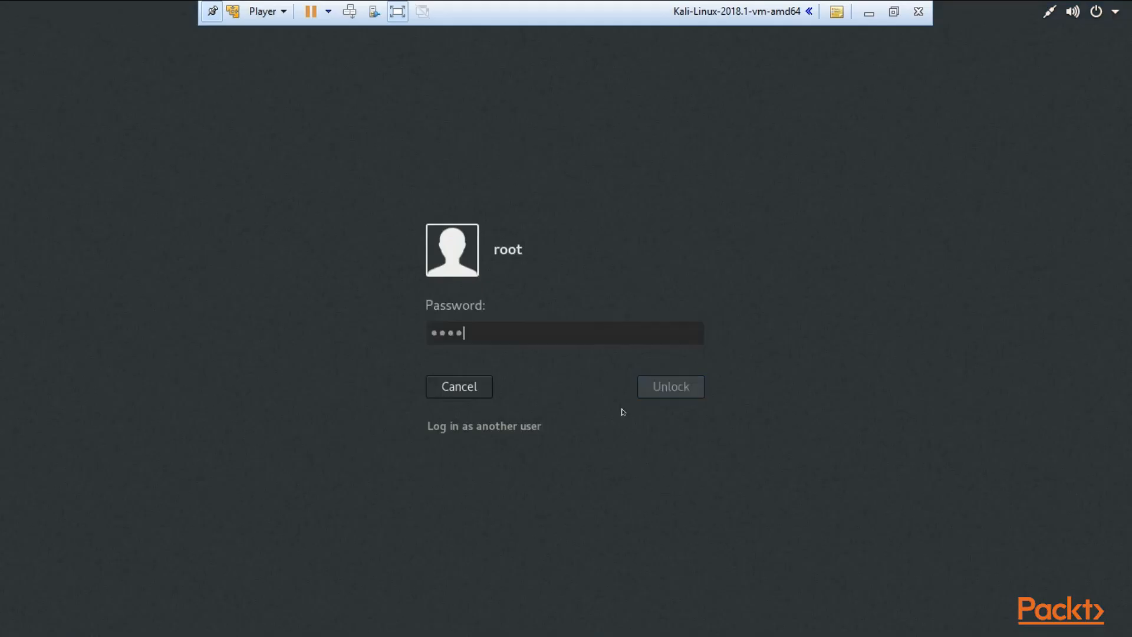
pyautogui.moveTo(486, 320)
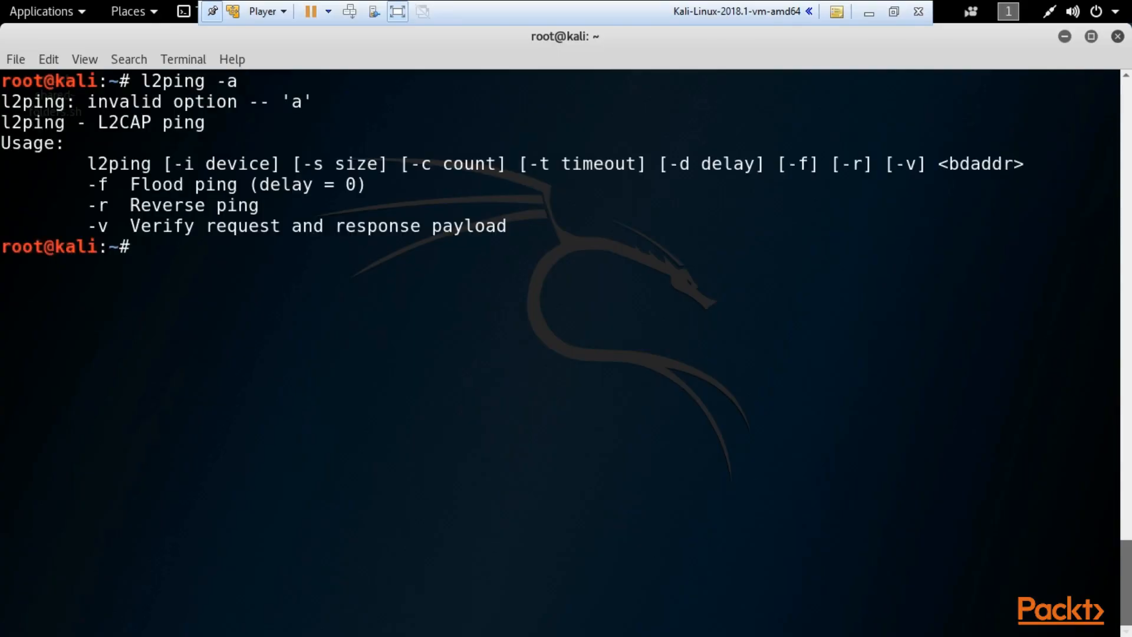
# Show l2ping usage via -h and --help, highlighting the syntax and the bdaddr target argument
pyautogui.write('l2ping -h')
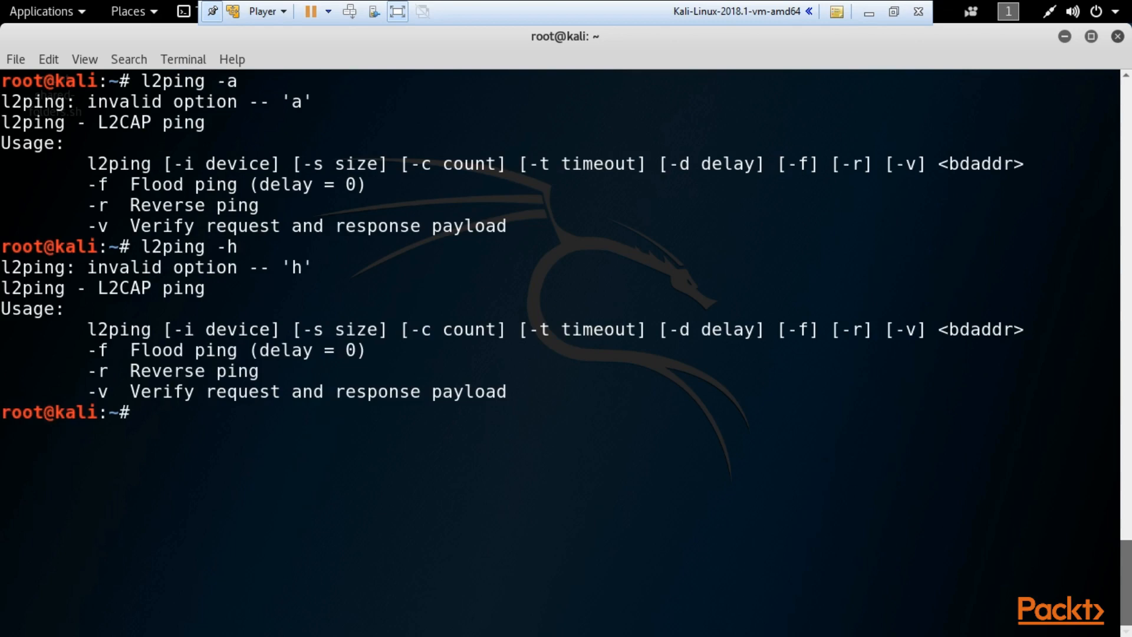
pyautogui.write('l2ping --help')
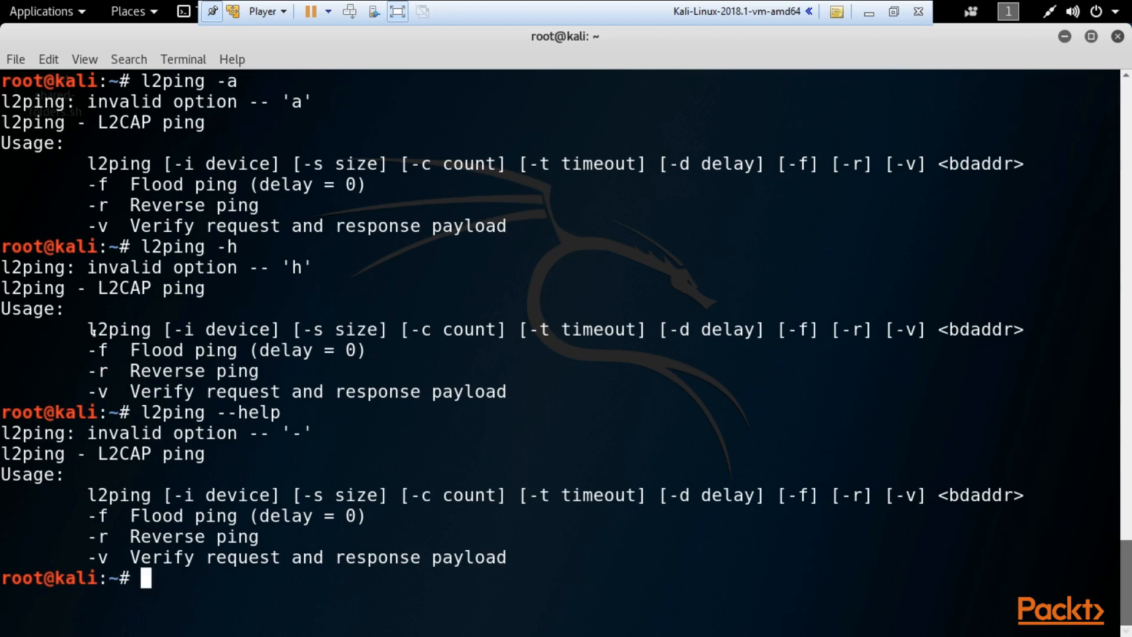
pyautogui.moveTo(90, 328); pyautogui.dragTo(292, 349)
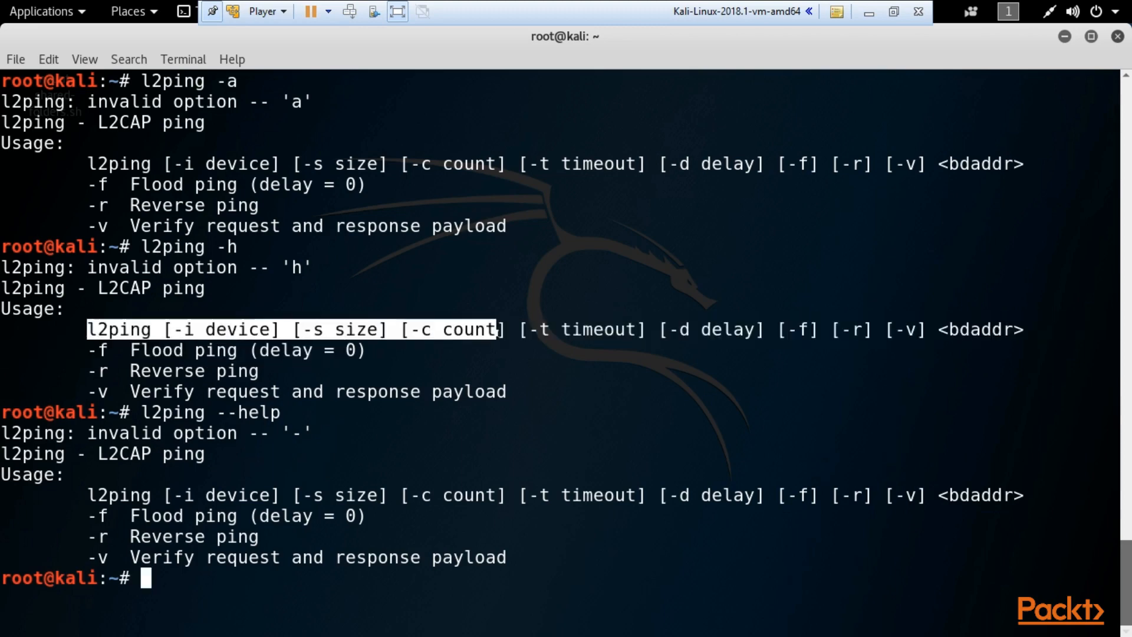
pyautogui.doubleClick(603, 328)
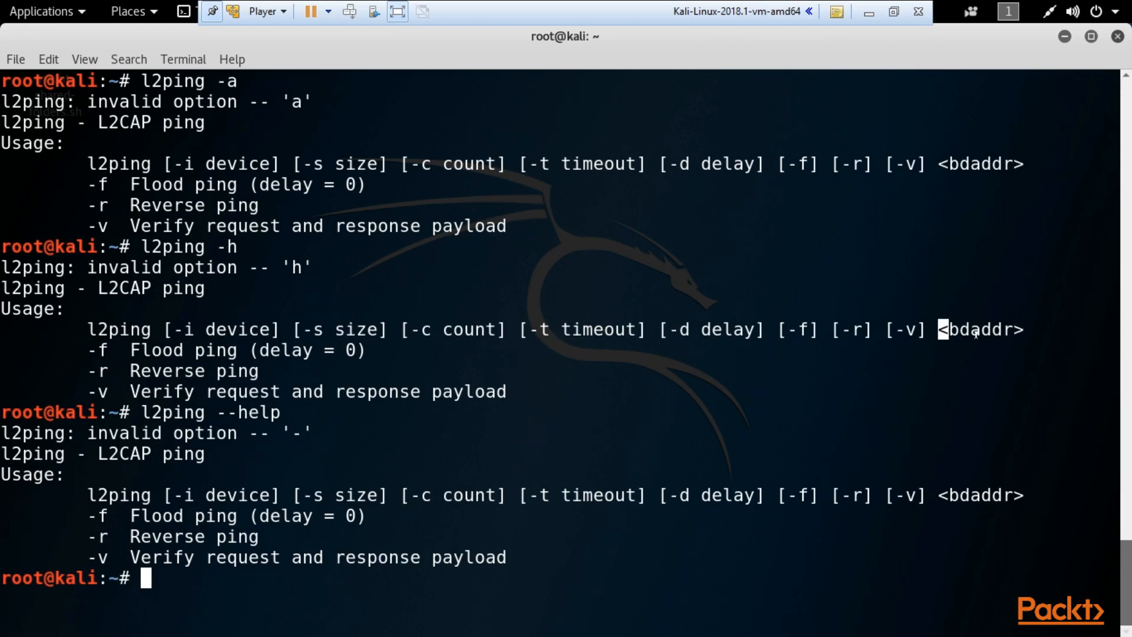
pyautogui.doubleClick(975, 330)
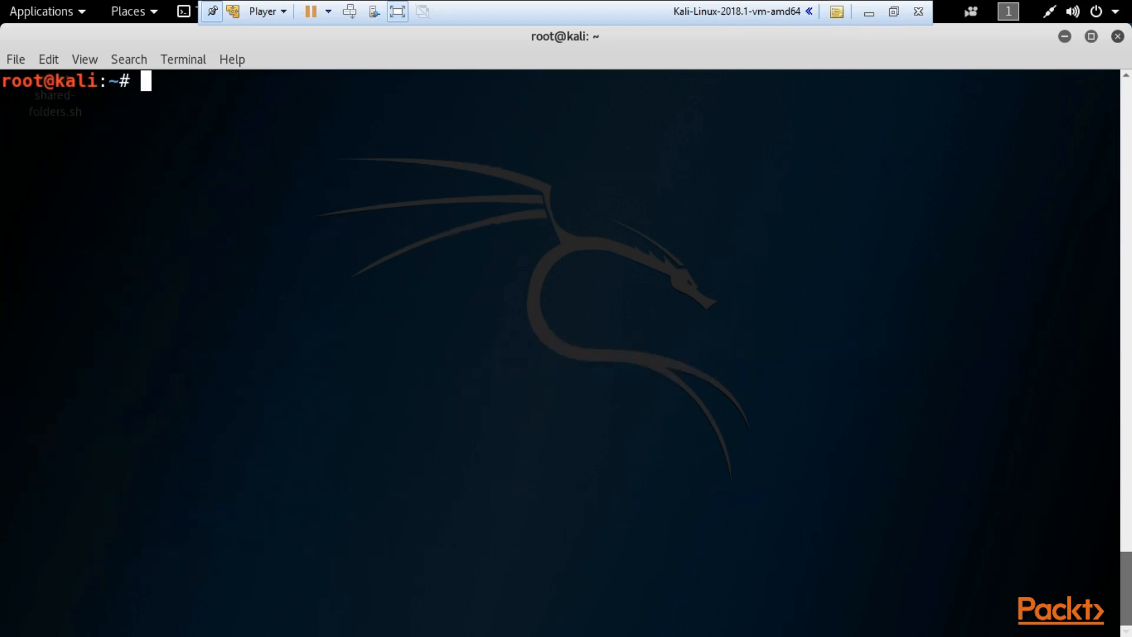
# Rename adapter hci0 to hacker and list its details with hciconfig -a
pyautogui.write('l2')
pyautogui.write('hcicon')
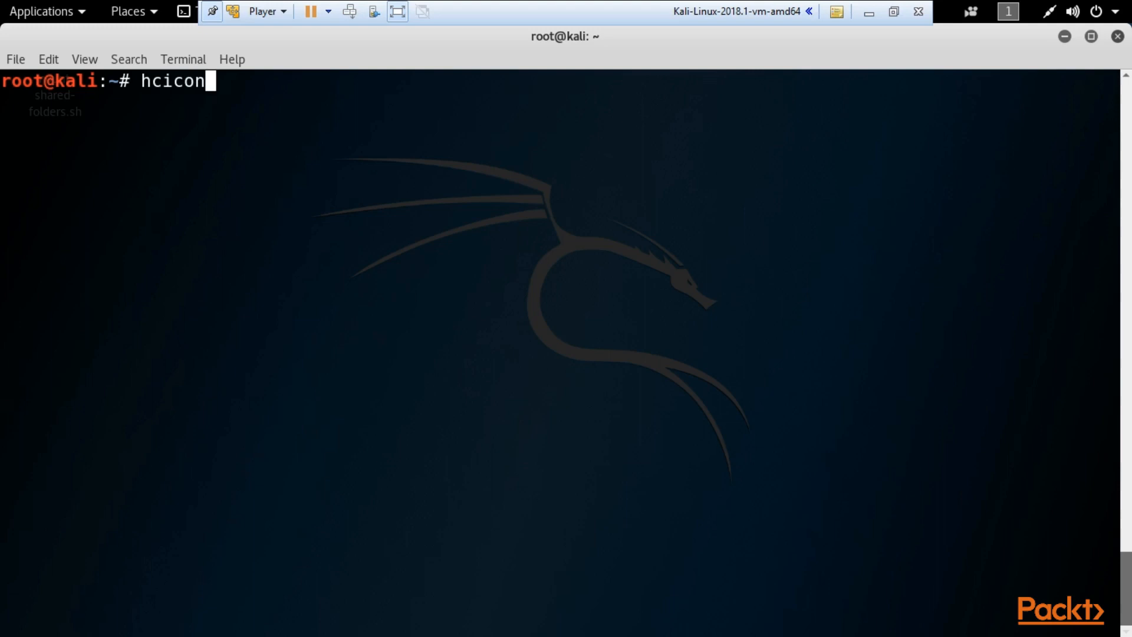
pyautogui.write('fig -a')
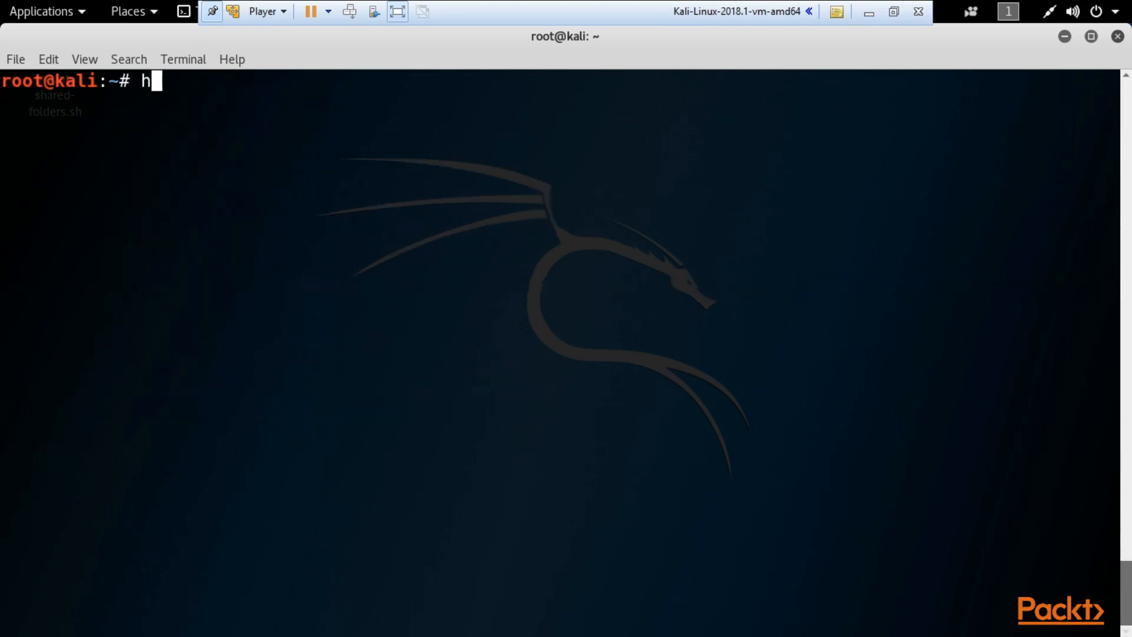
pyautogui.write('ciconfig hci0 name hacker')
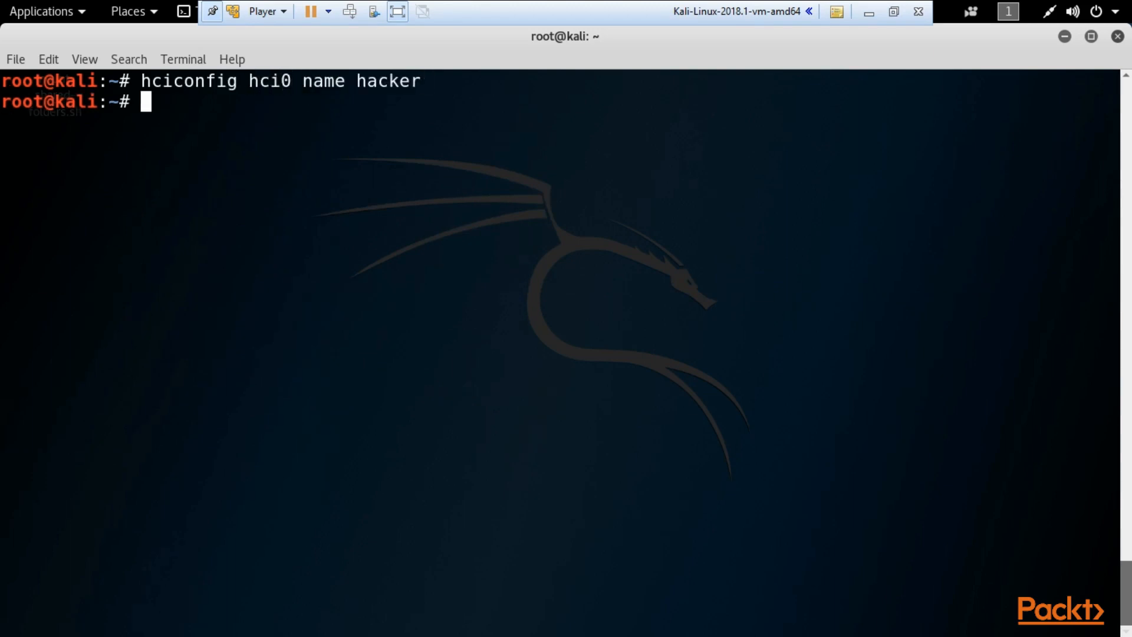
pyautogui.write('hciconfig -a')
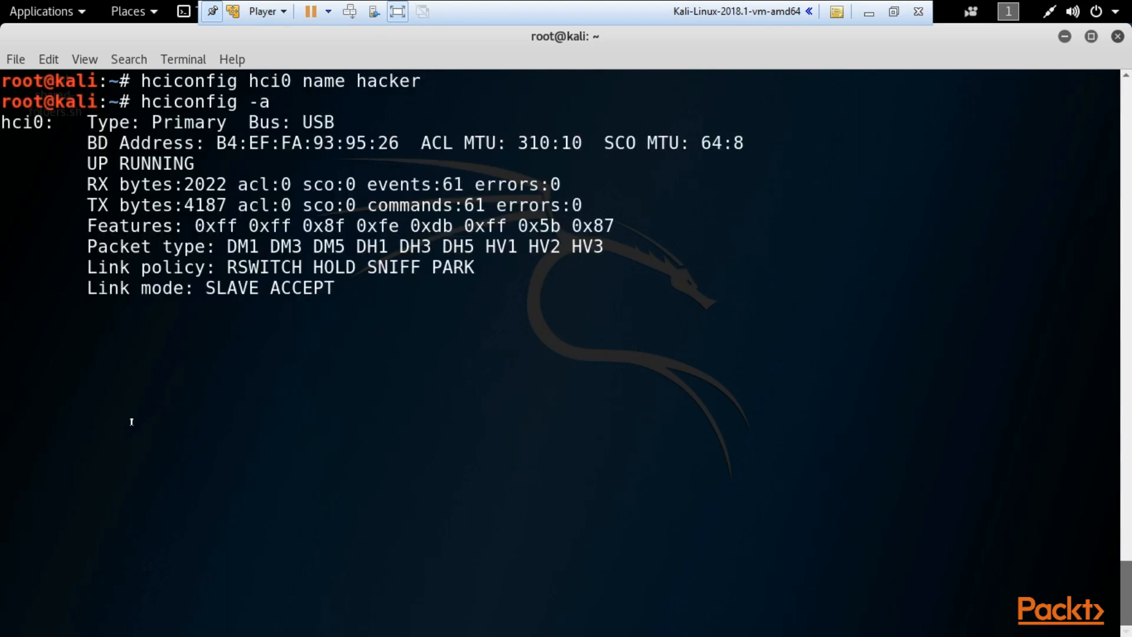
pyautogui.press('Return')
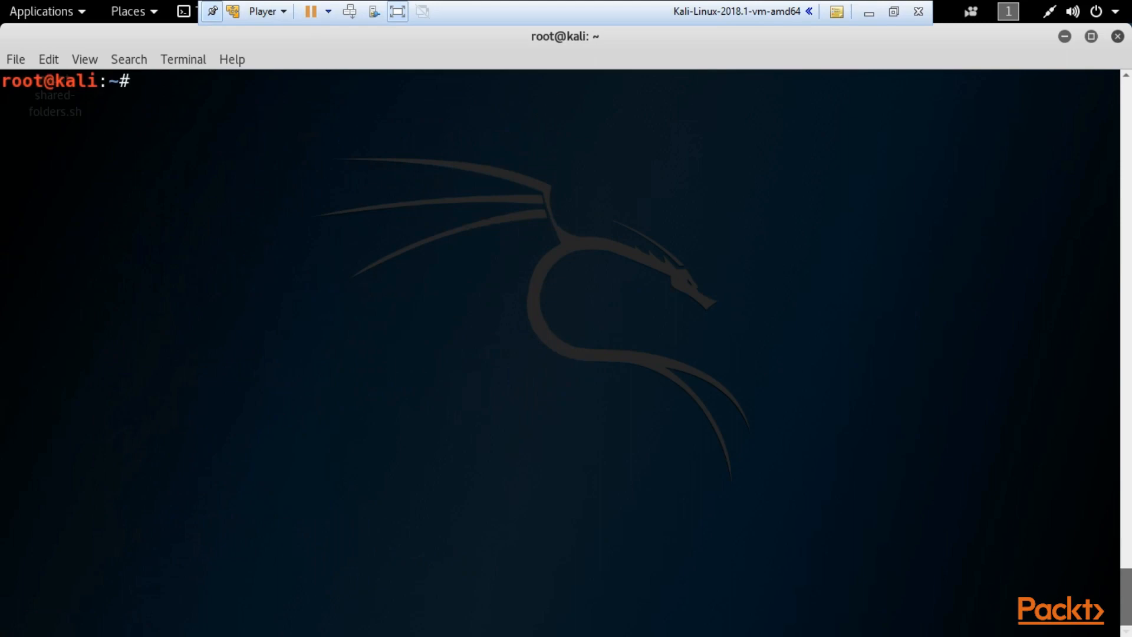
pyautogui.moveTo(491, 400)
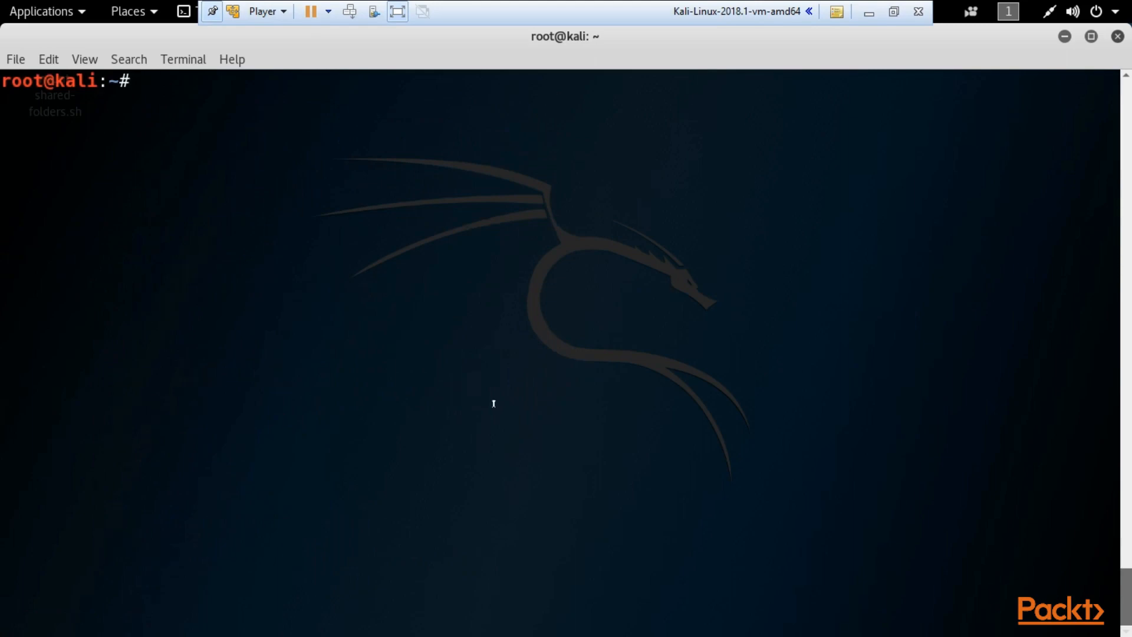
# Scan for nearby devices with hcitool scan and start hcidump in a second terminal
pyautogui.write('hcitool')
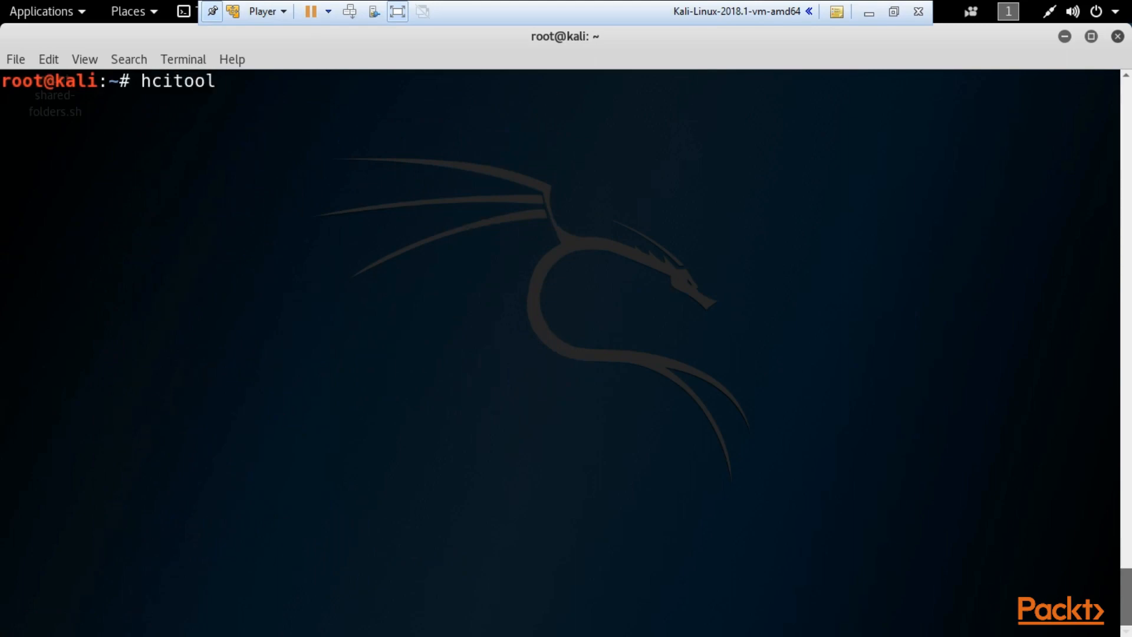
pyautogui.write('scan')
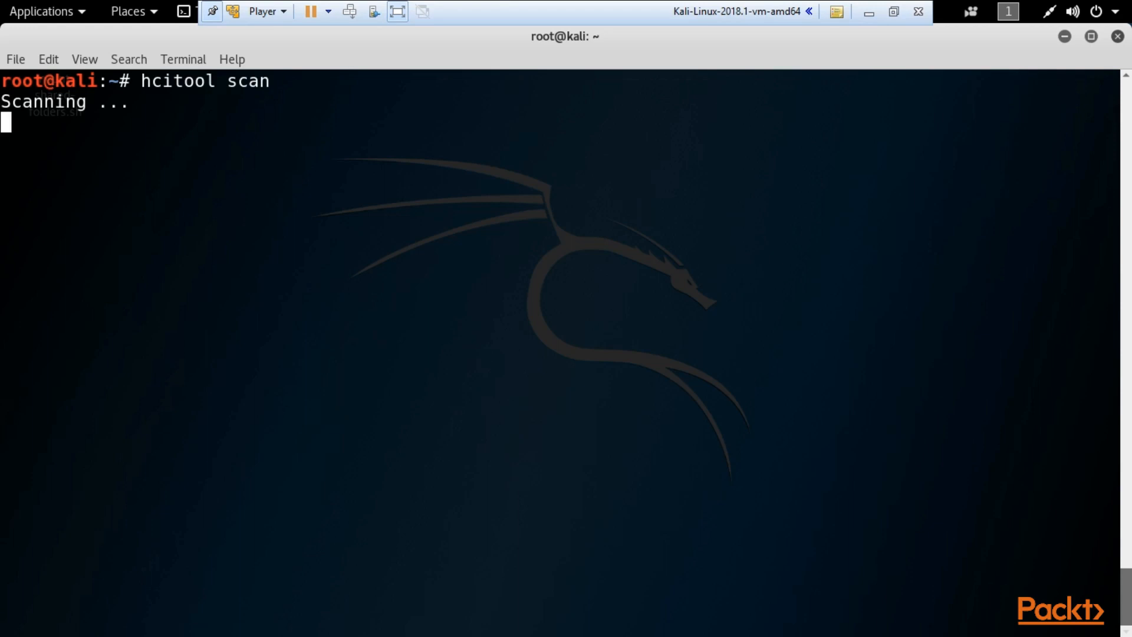
pyautogui.moveTo(659, 179)
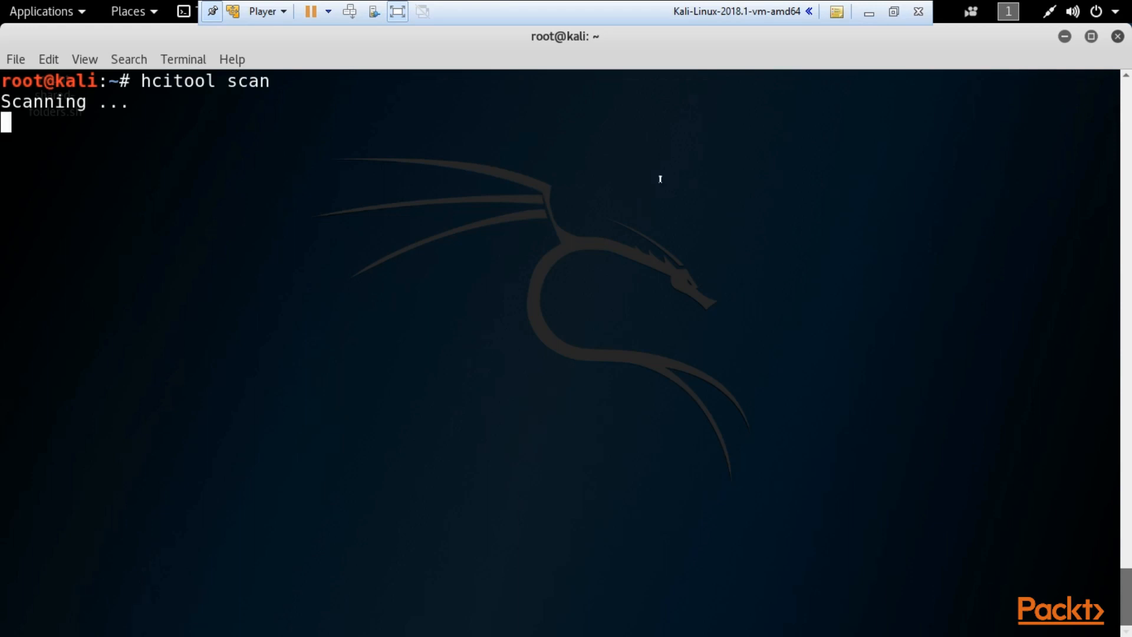
pyautogui.rightClick(660, 178)
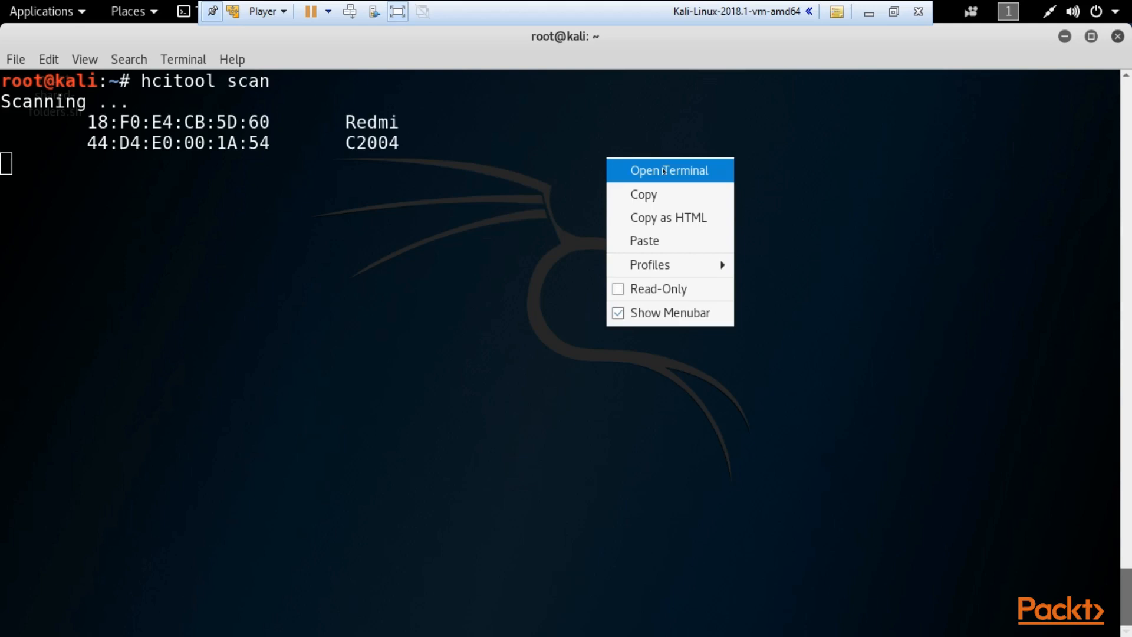
pyautogui.click(668, 169)
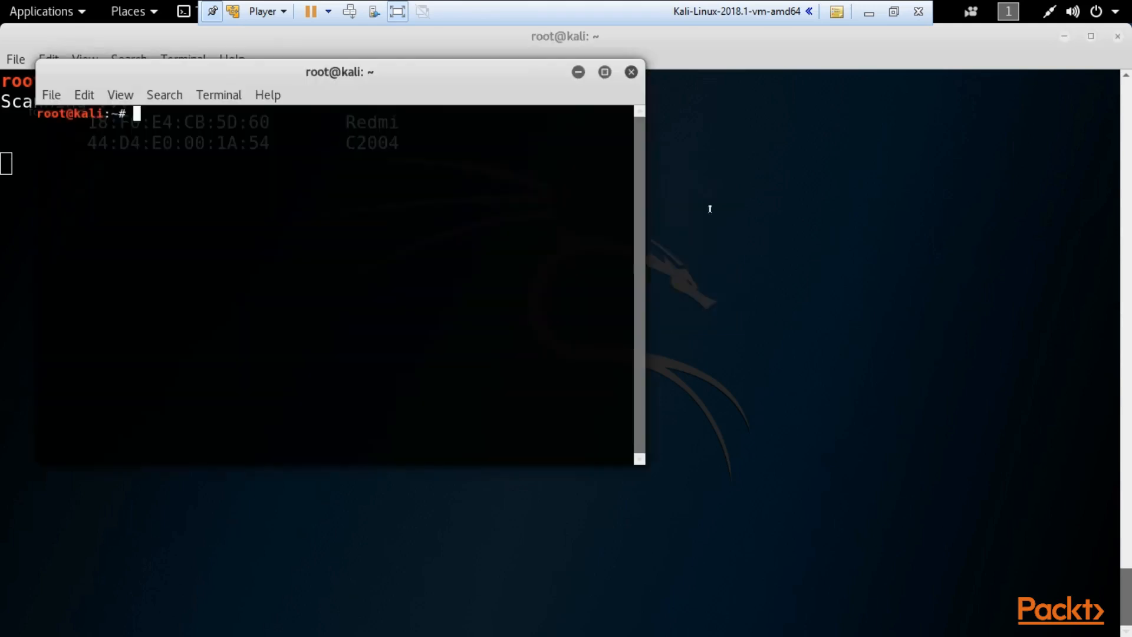
pyautogui.write('hcidum')
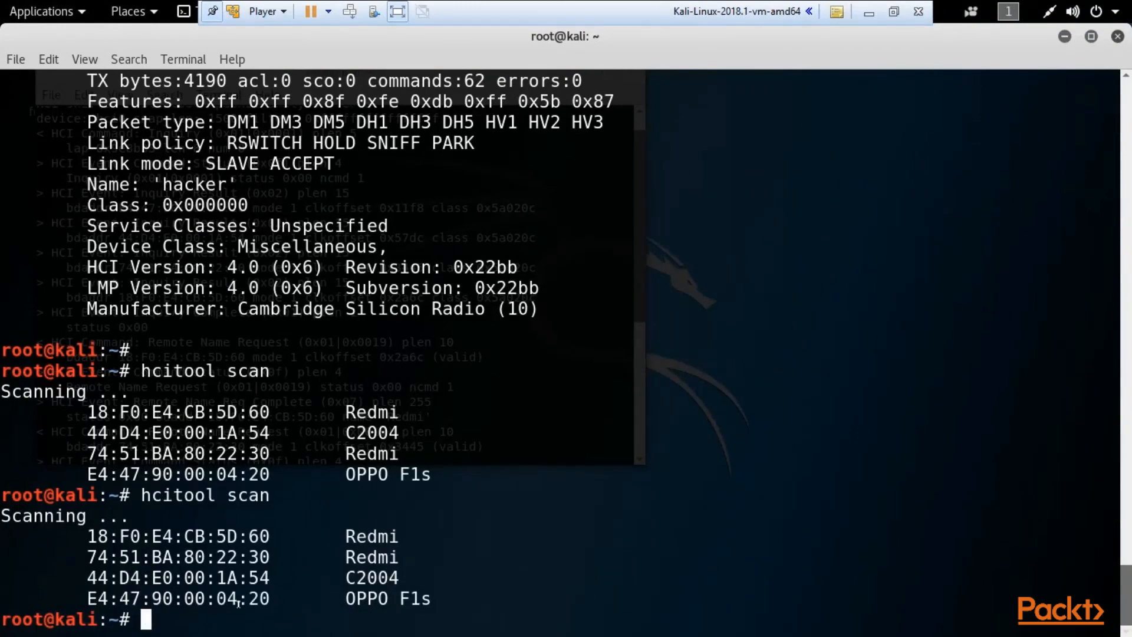
# Select the OPPO F1s device address from the scan results
pyautogui.doubleClick(160, 609)
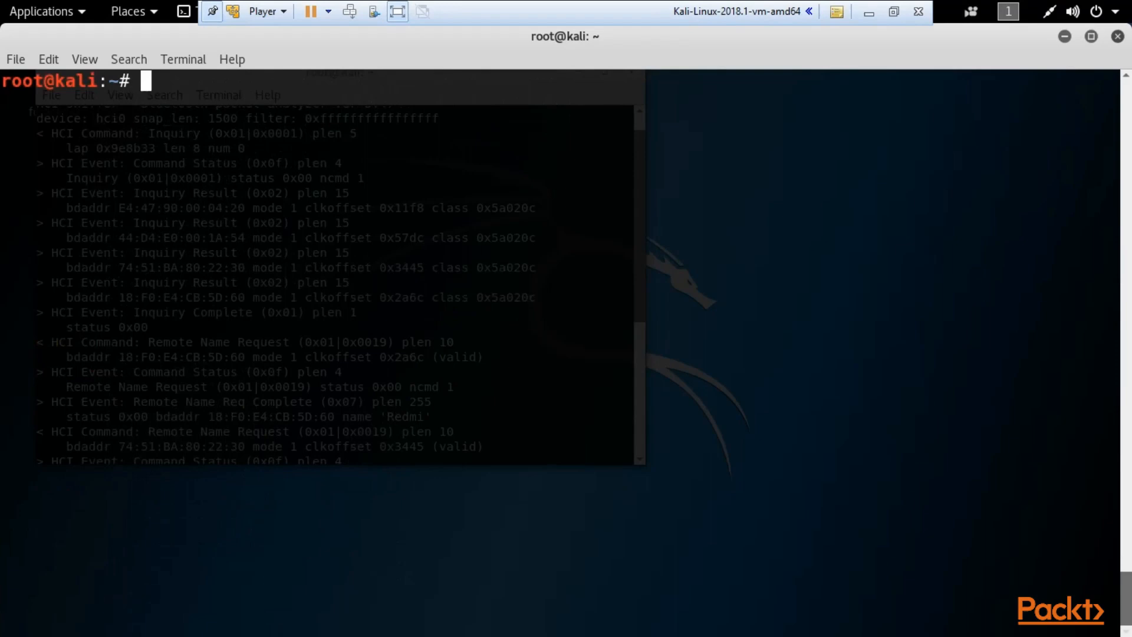
# Send 100-byte l2pings to E4:47:90:00:04:20, stop after twelve replies, and clear the screen
pyautogui.write('l2ping -s 100')
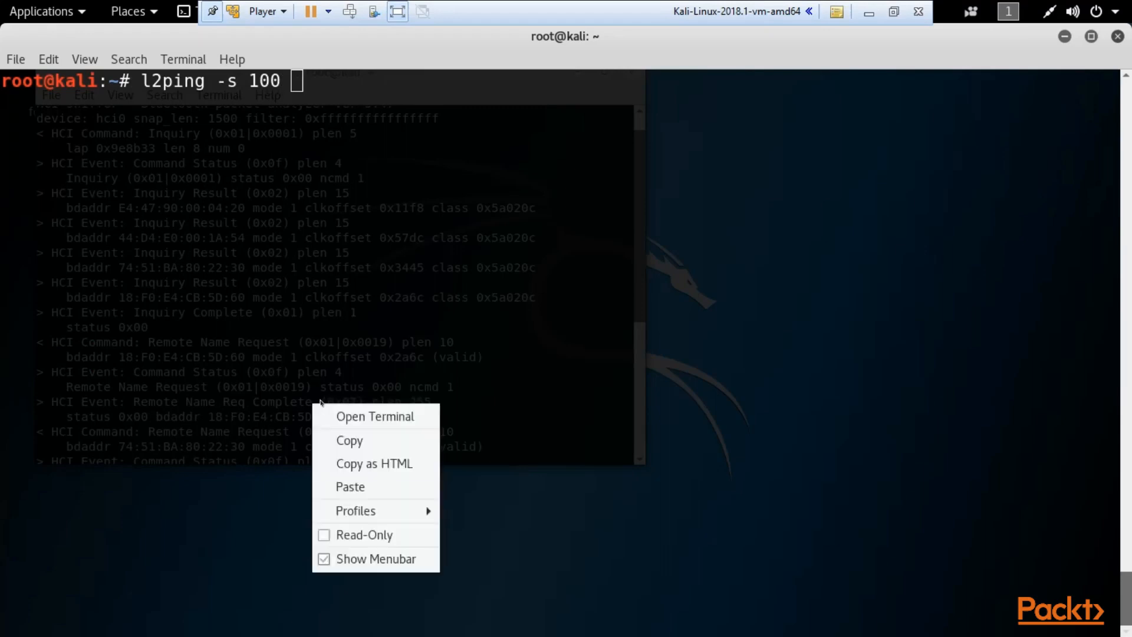
pyautogui.write('E4:47:90:00:04:20')
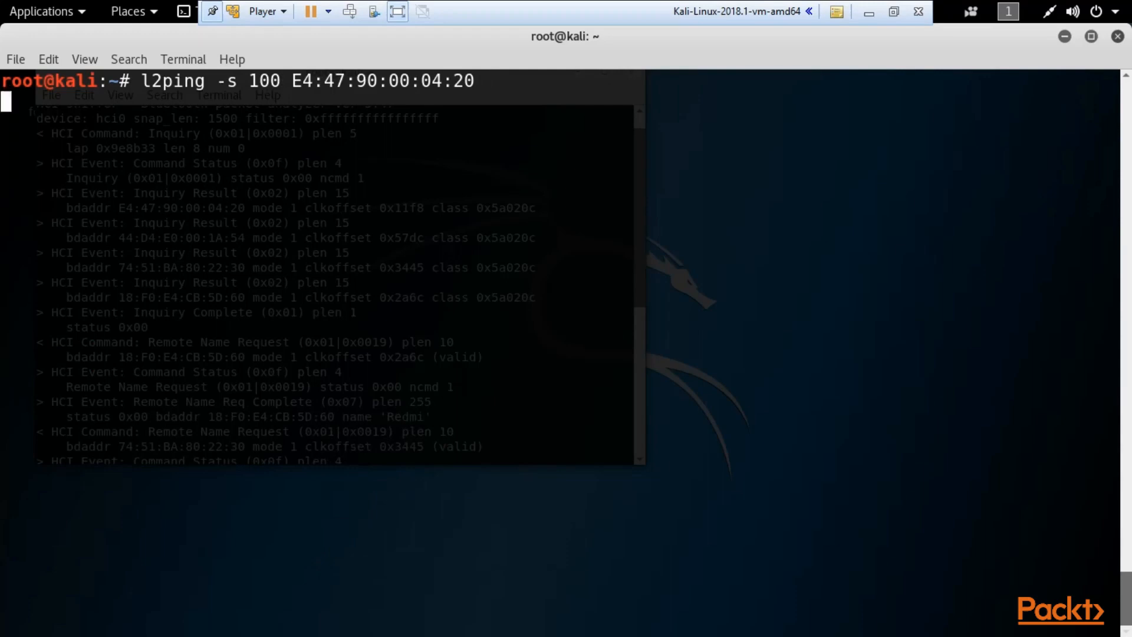
pyautogui.press('Return')
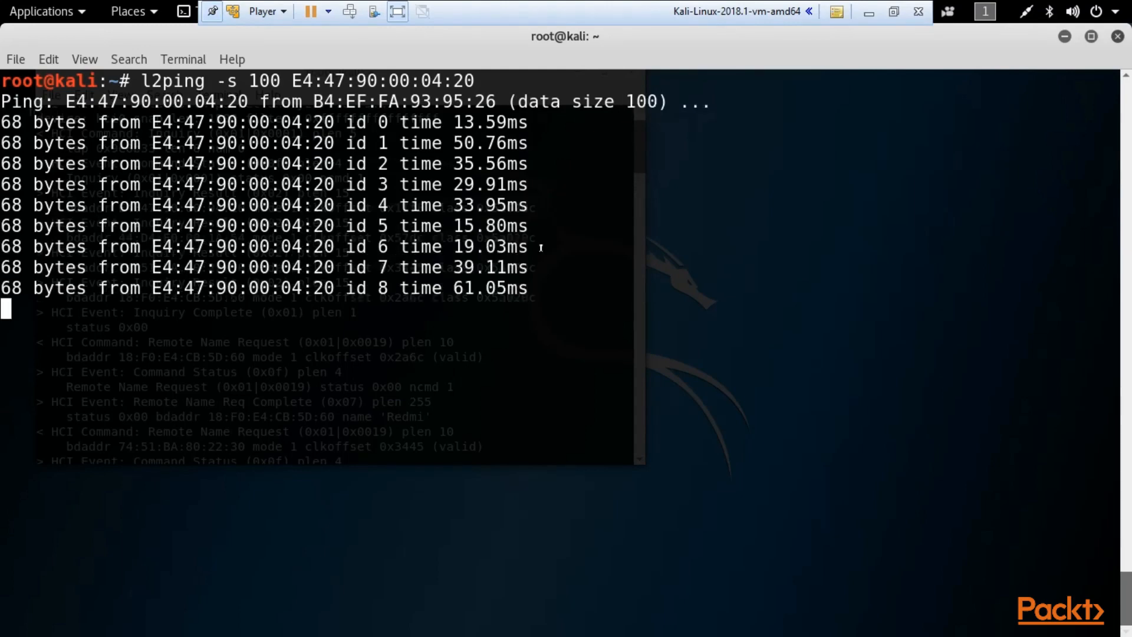
pyautogui.press('ctrl+c')
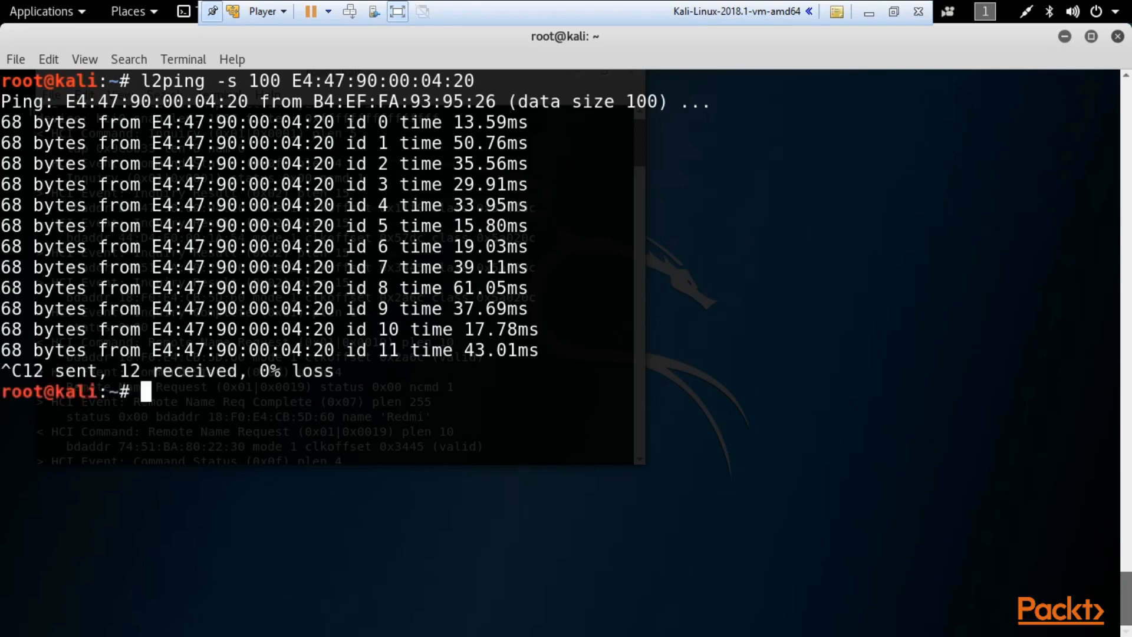
pyautogui.write('clear')
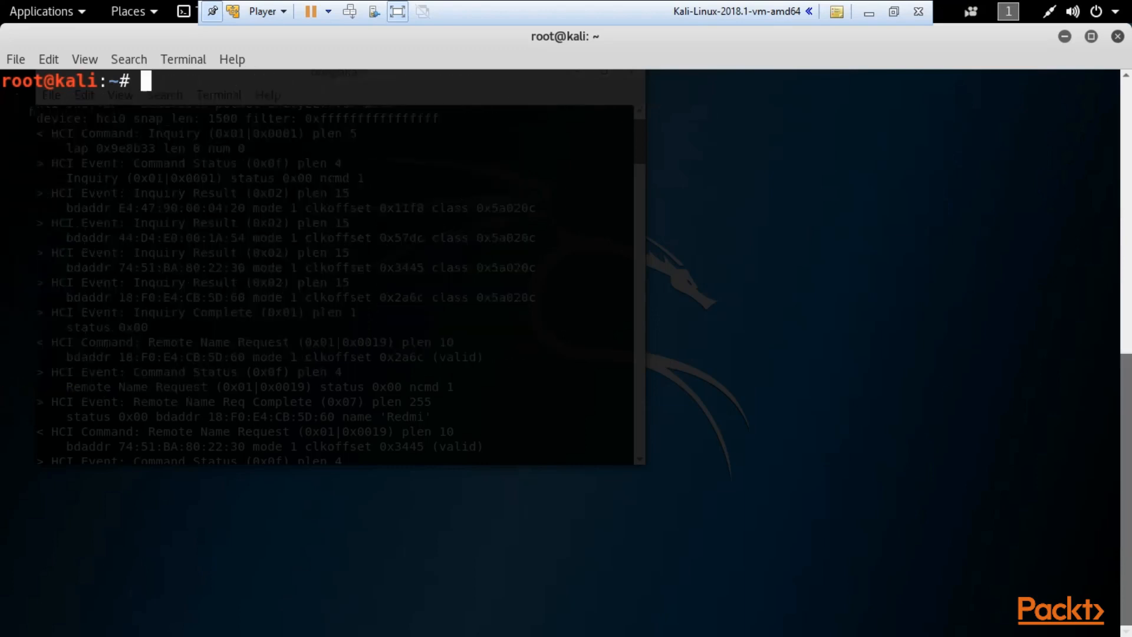
# Write seq 100 output into the numberofscans file
pyautogui.write('se')
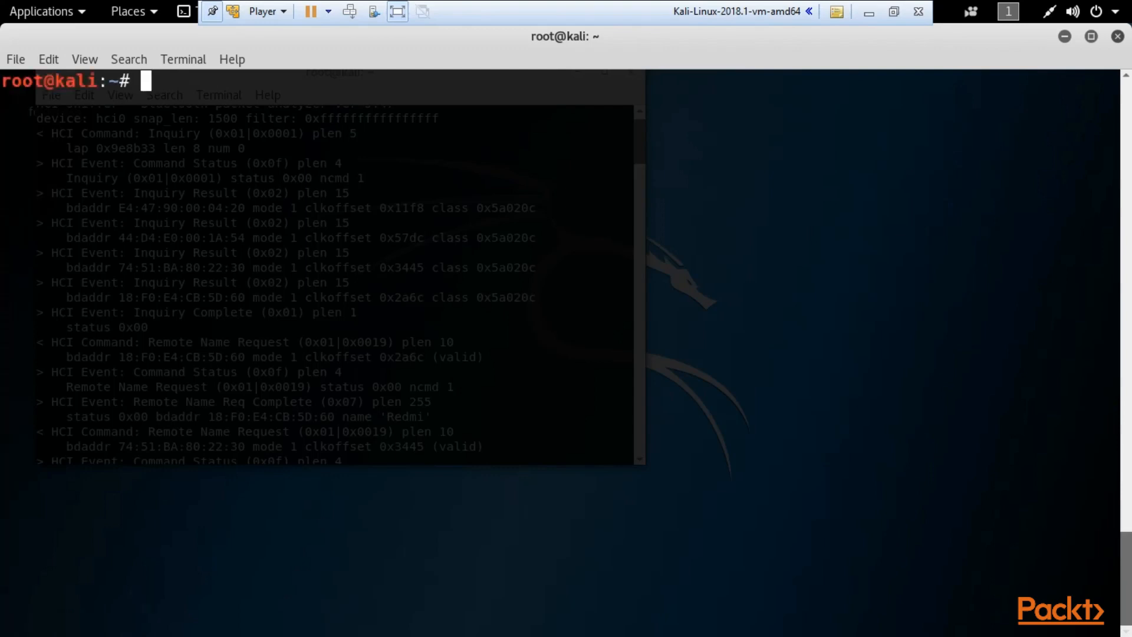
pyautogui.write('seq 100')
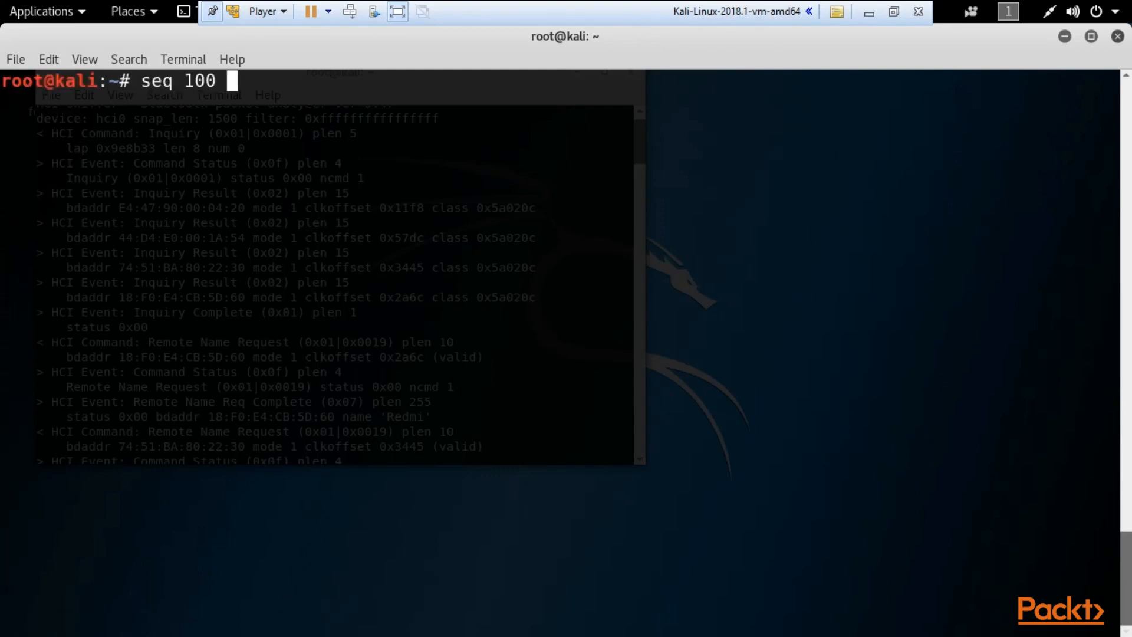
pyautogui.write('>')
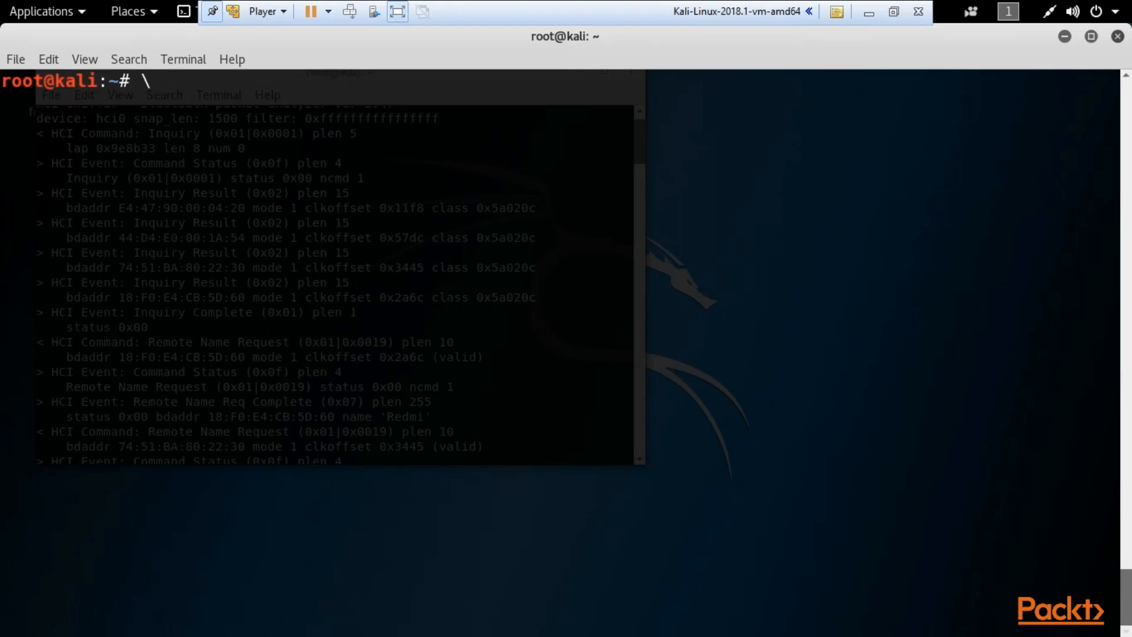
# Compose a while-read loop running l2ping -s 200 against E4:47:90:00:04:20 from numberofscans
pyautogui.write('w')
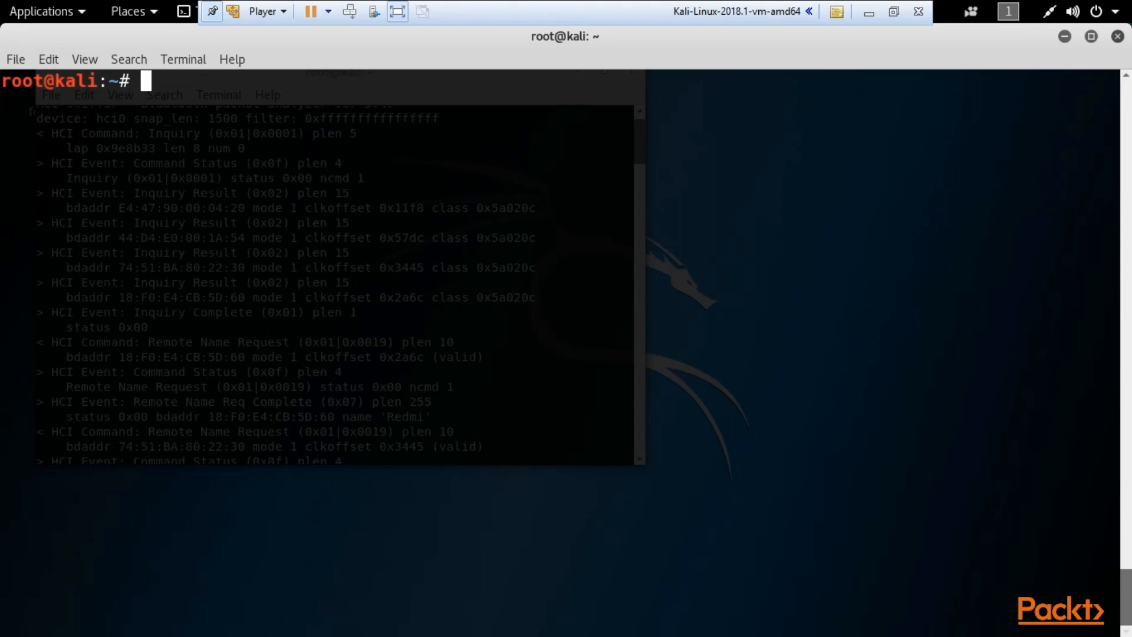
pyautogui.write('whil')
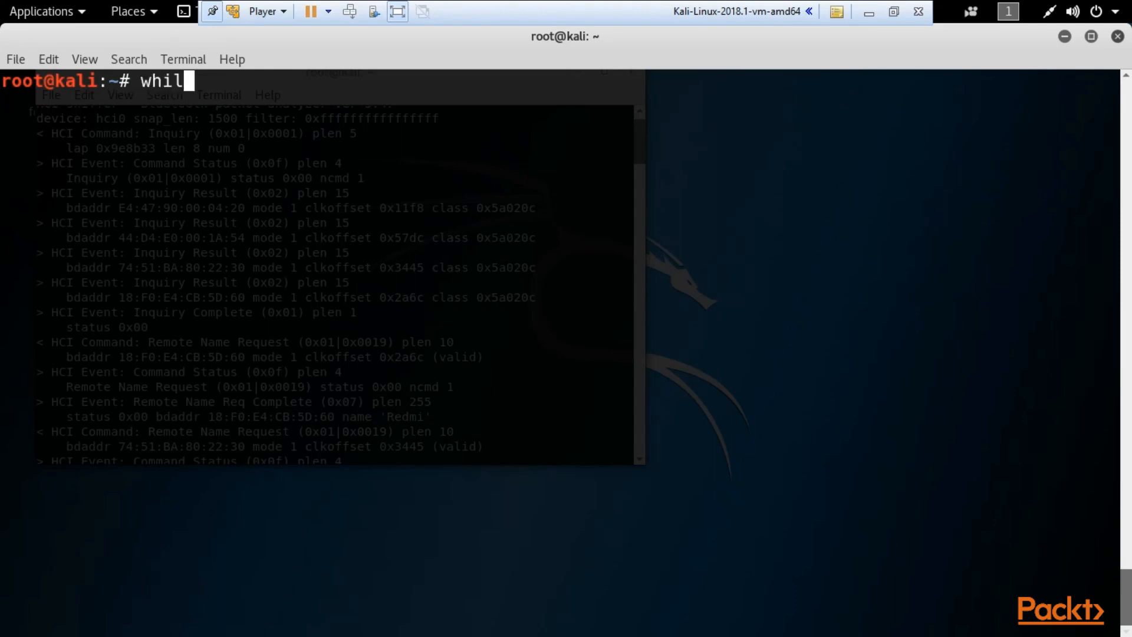
pyautogui.write('e read r;')
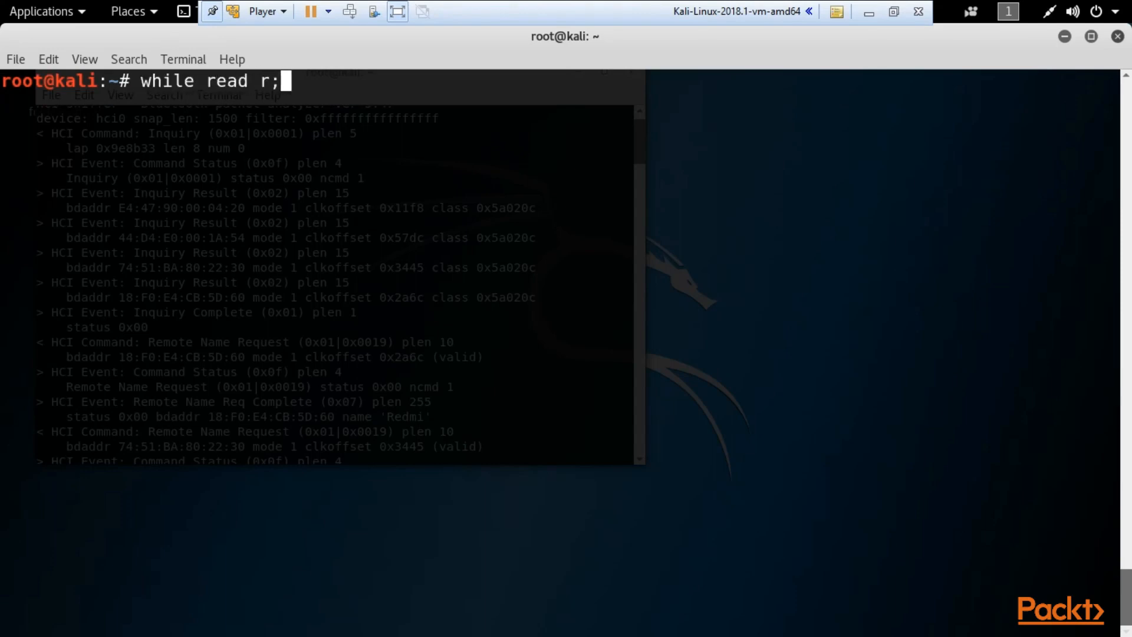
pyautogui.write('do l2p')
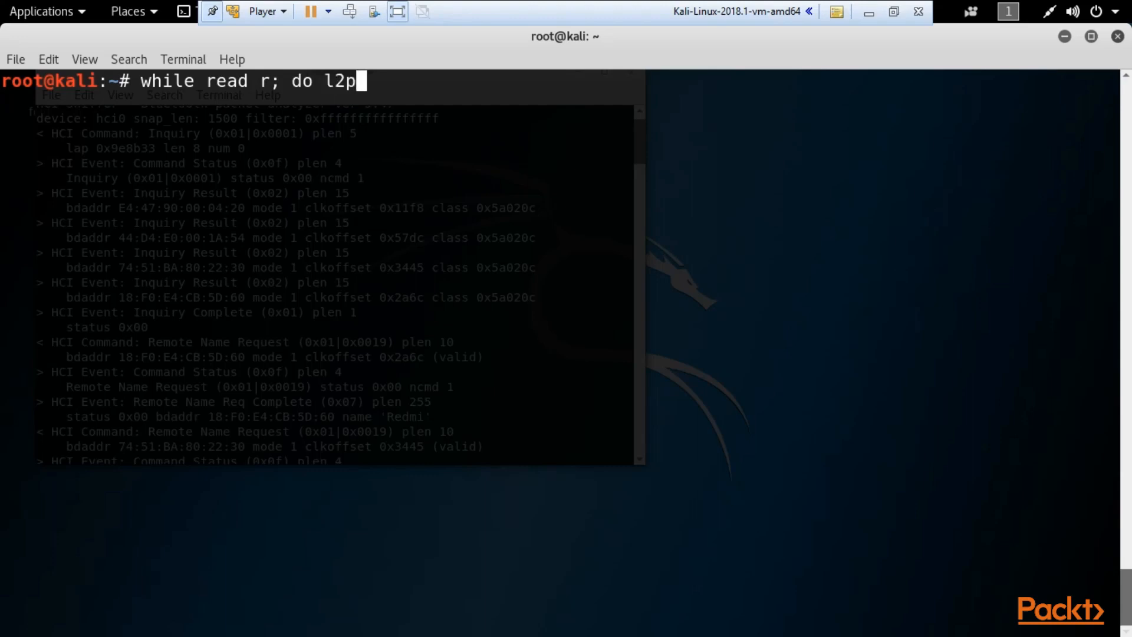
pyautogui.write('ing -s')
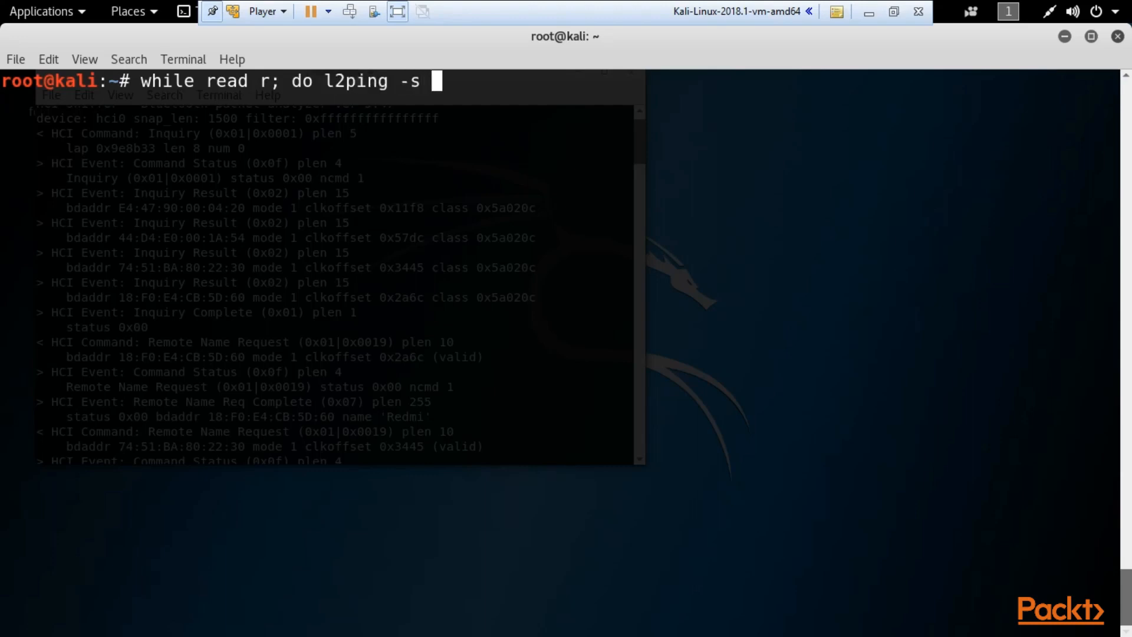
pyautogui.write('200')
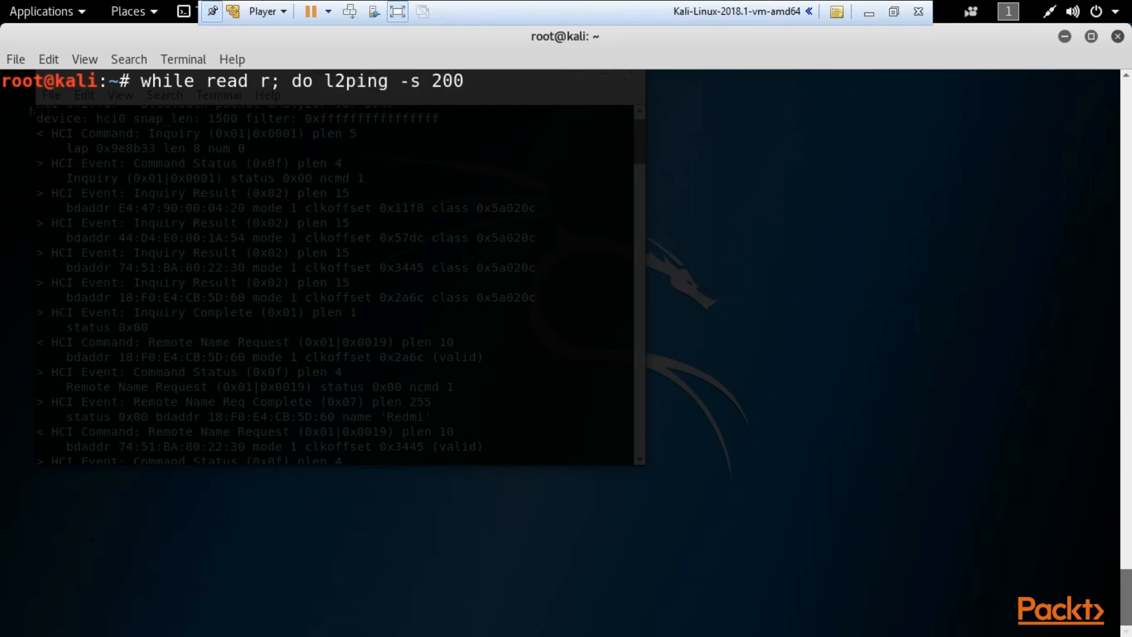
pyautogui.write('E4:47:90:00:04:20; don')
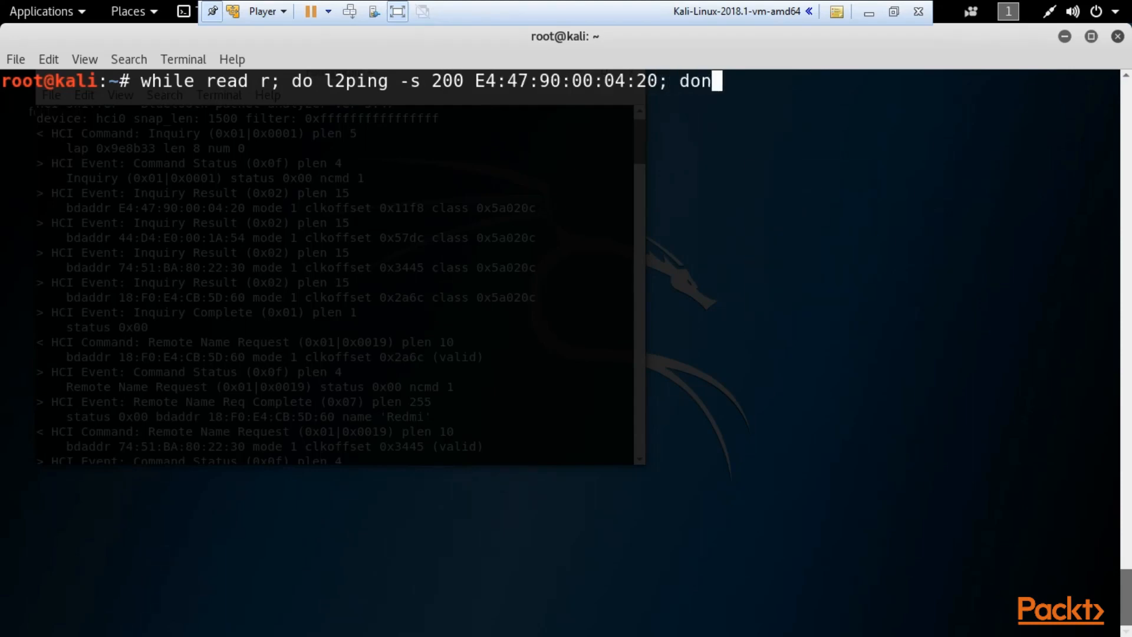
pyautogui.write('e <')
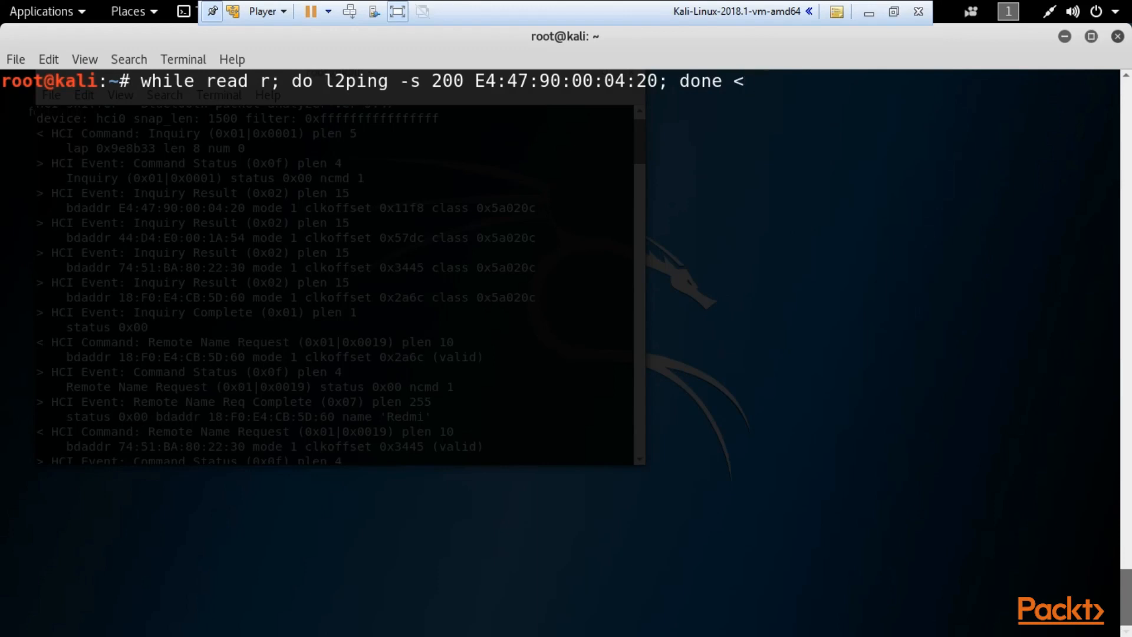
pyautogui.write('numberofscans')
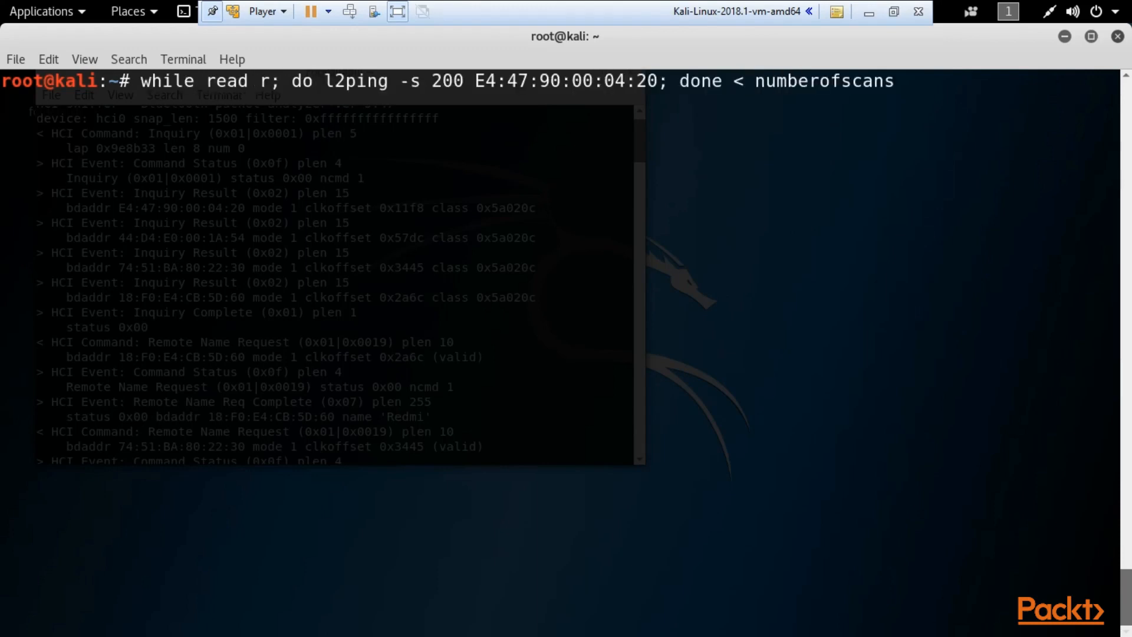